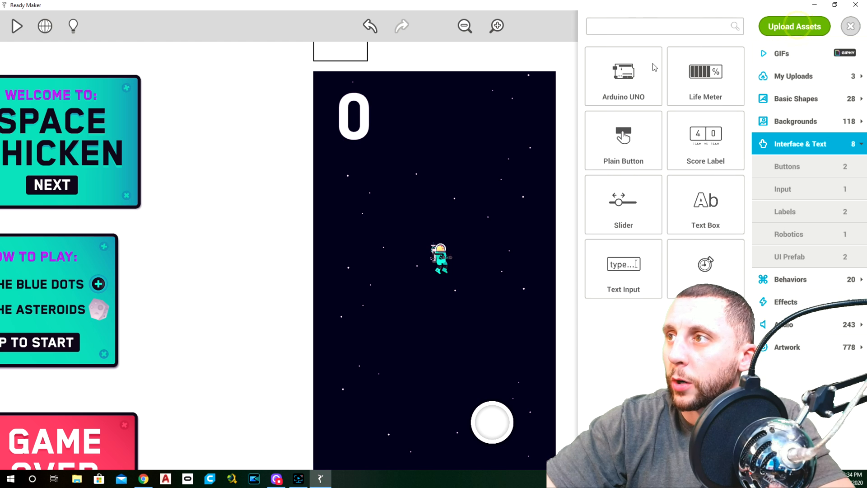
- Search the asset library for 'sc', add SC BOSS FOX to the scene and select it
{"action": "type", "text": "s"}
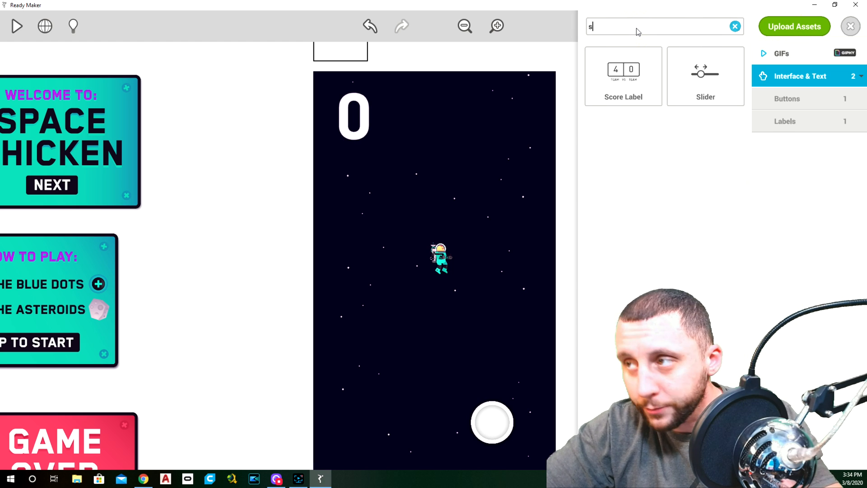
{"action": "type", "text": "c"}
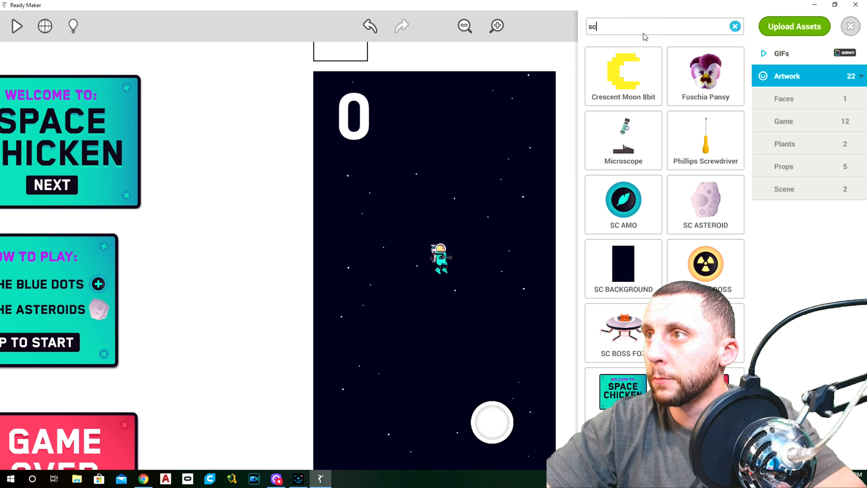
{"action": "left_click", "coordinate": [849, 26]}
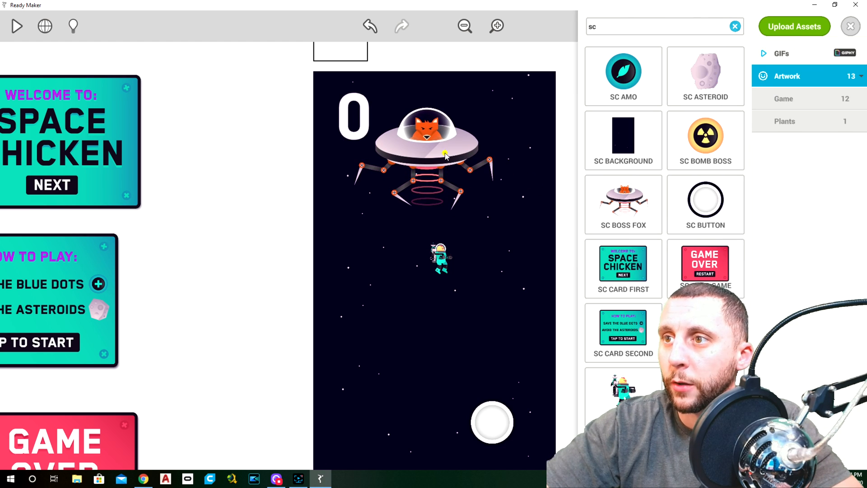
{"action": "left_click", "coordinate": [446, 155]}
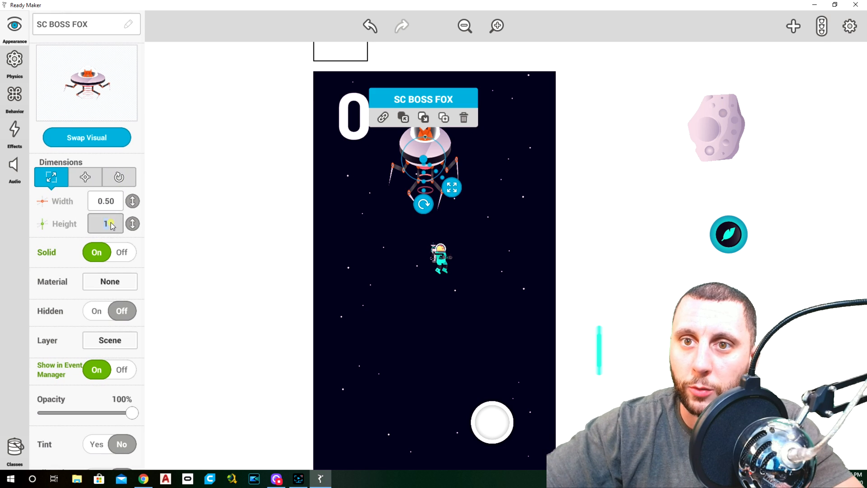
- Set the boss ship's Width and Height to 0.5 and switch Hidden to On
{"action": "type", "text": "0.50"}
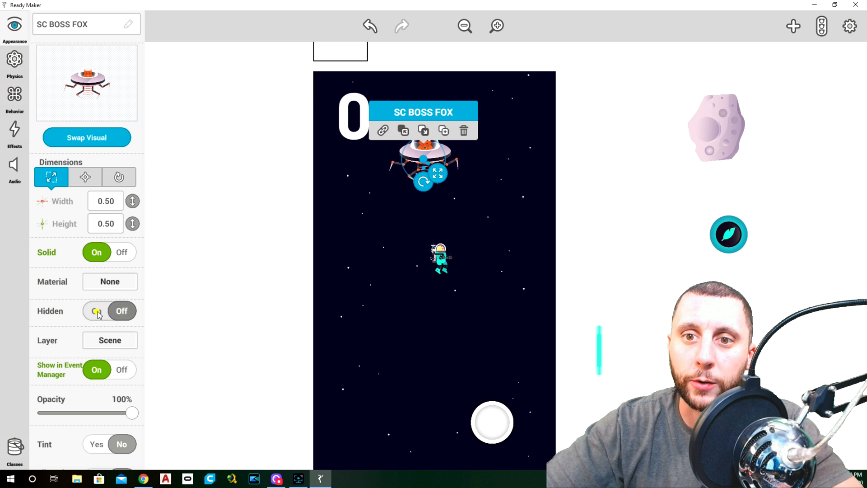
{"action": "left_click", "coordinate": [96, 310]}
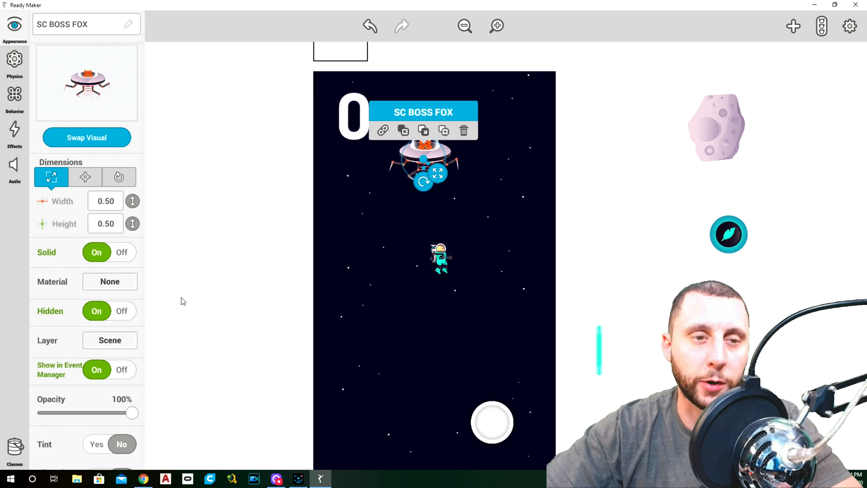
{"action": "mouse_move", "coordinate": [217, 248]}
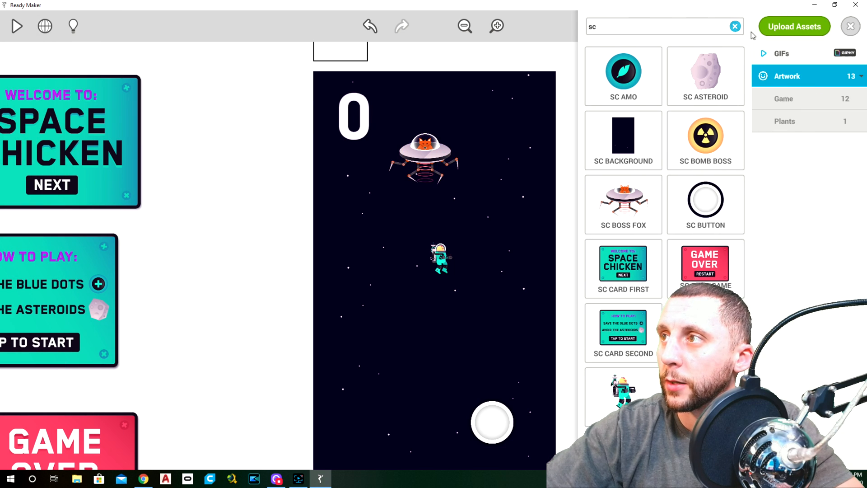
- Add a Life Meter from Interface & Text at the top right and select it
{"action": "left_click", "coordinate": [735, 25]}
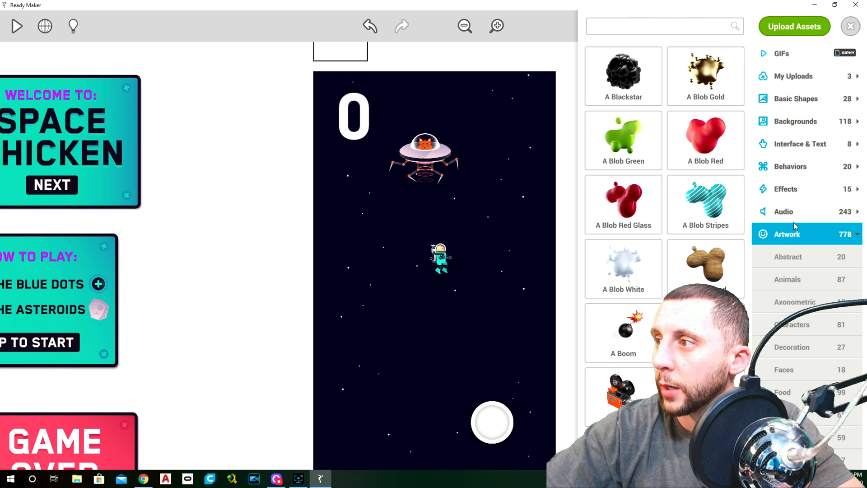
{"action": "left_click", "coordinate": [800, 143]}
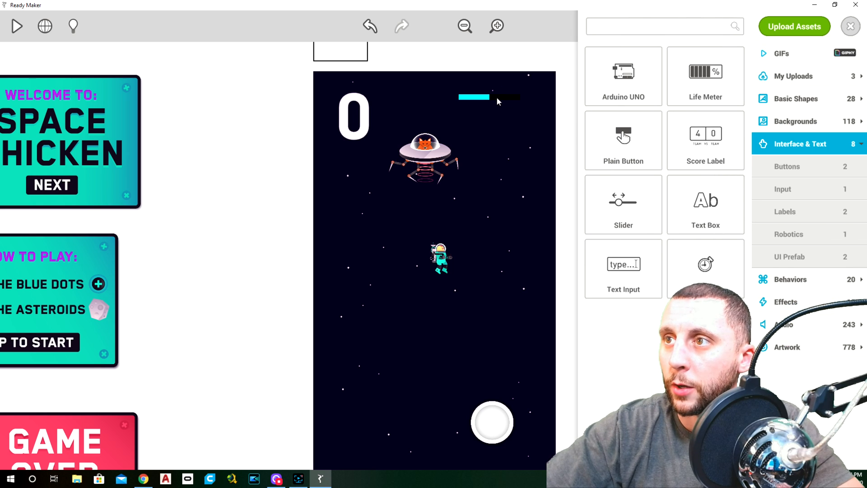
{"action": "left_click", "coordinate": [487, 100]}
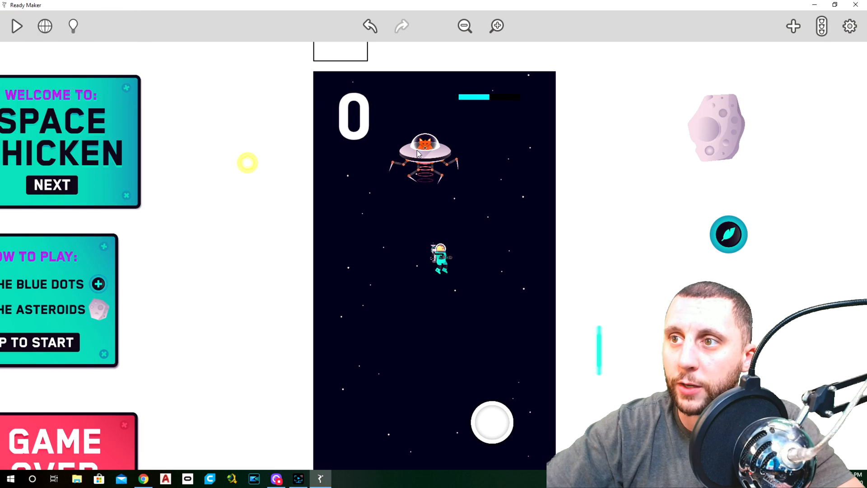
{"action": "left_click", "coordinate": [422, 146]}
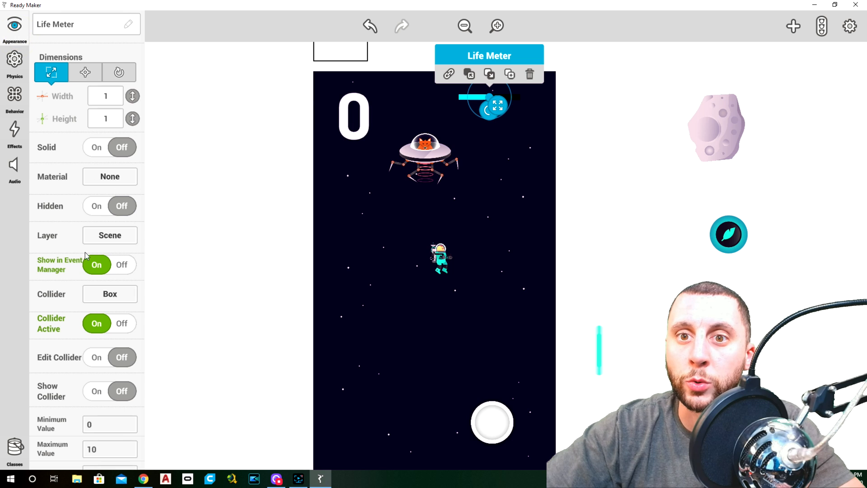
- Switch the life meter's Hidden to On and set its Maximum Value to 3
{"action": "left_click", "coordinate": [95, 206]}
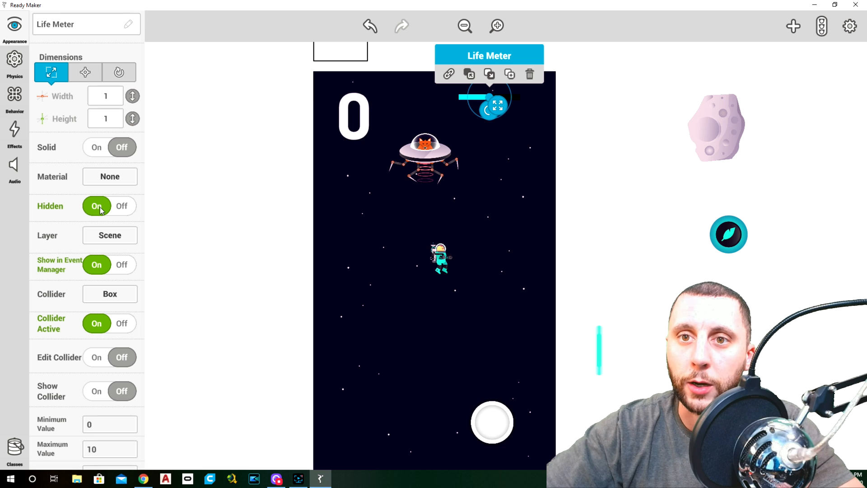
{"action": "scroll", "scroll_direction": "down", "scroll_amount": 3}
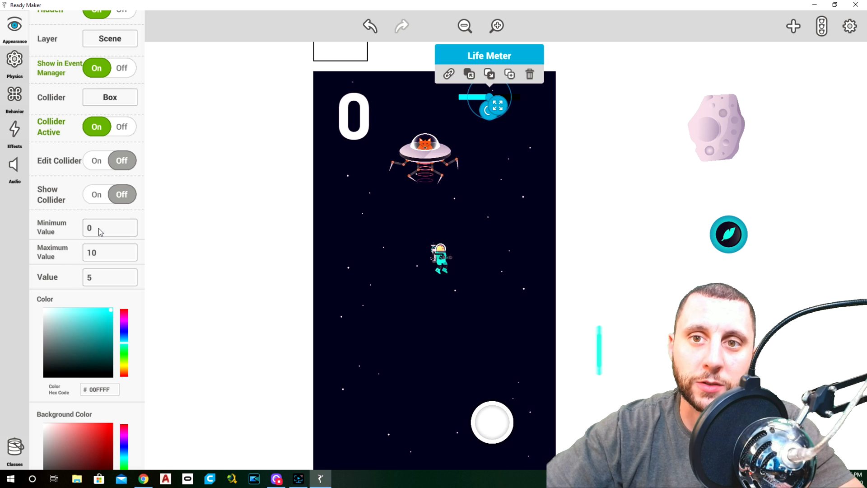
{"action": "left_click", "coordinate": [108, 251]}
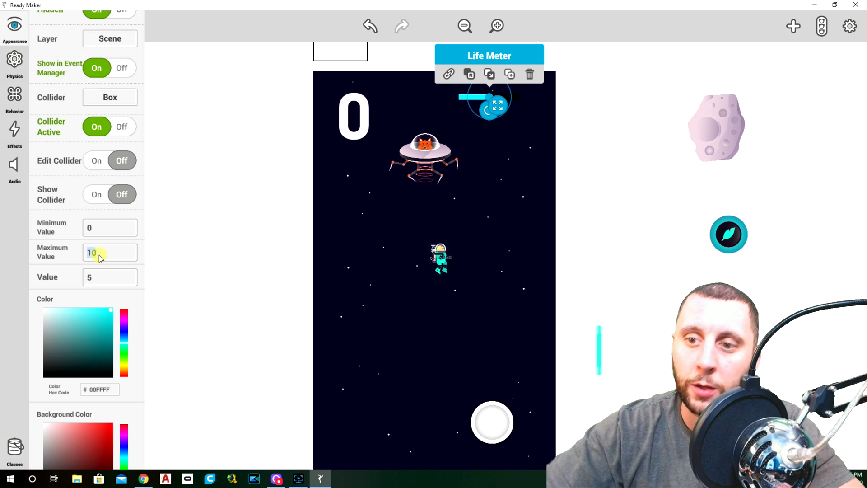
{"action": "type", "text": "3"}
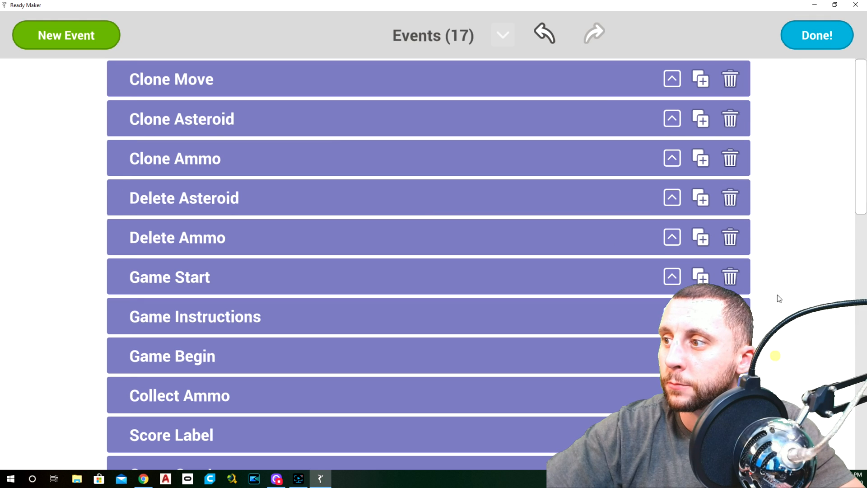
- Delete the old Boss Shows Up event and confirm the deletion
{"action": "scroll", "scroll_direction": "down", "scroll_amount": 3}
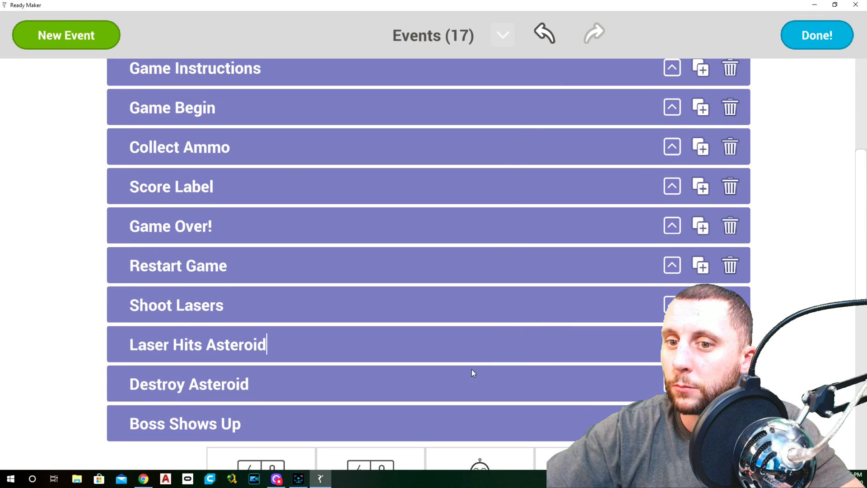
{"action": "scroll", "scroll_direction": "down", "scroll_amount": 3}
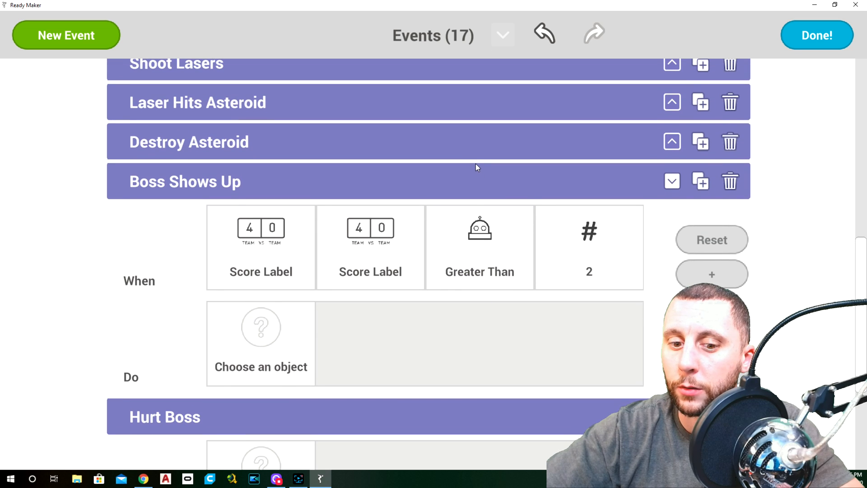
{"action": "left_click", "coordinate": [729, 191]}
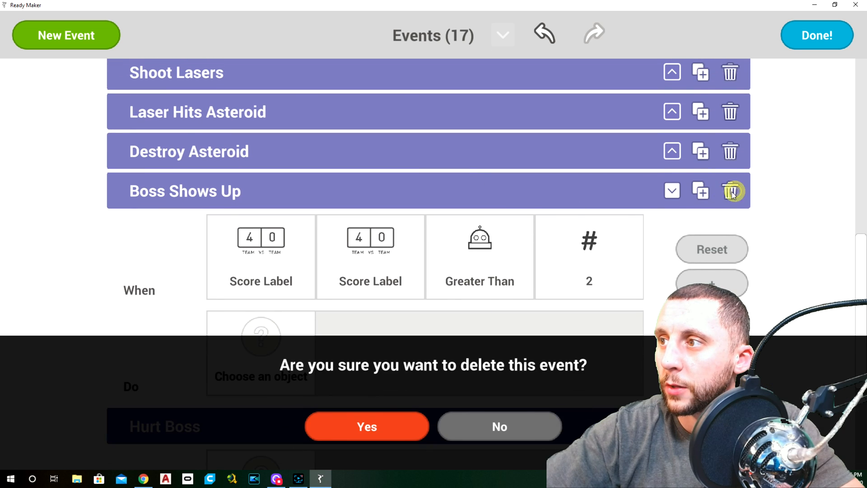
{"action": "left_click", "coordinate": [367, 426]}
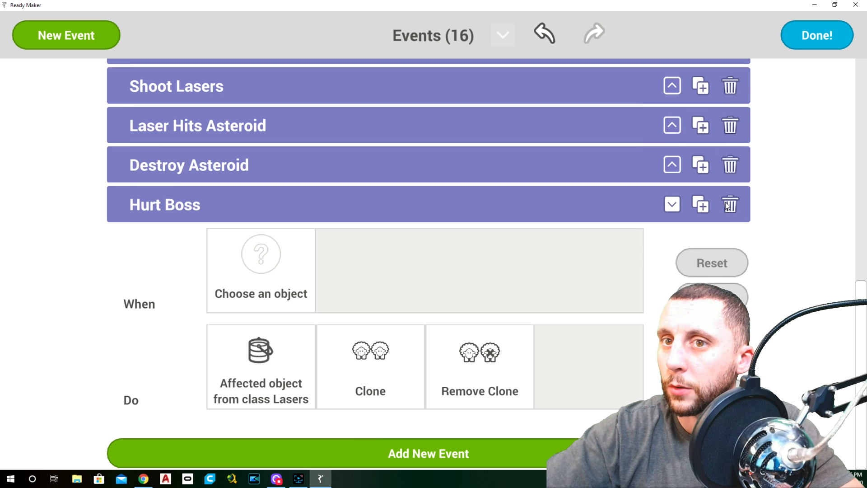
- Create a new blank event named 'Boss Shows Up' and return to the scene
{"action": "left_click", "coordinate": [729, 204]}
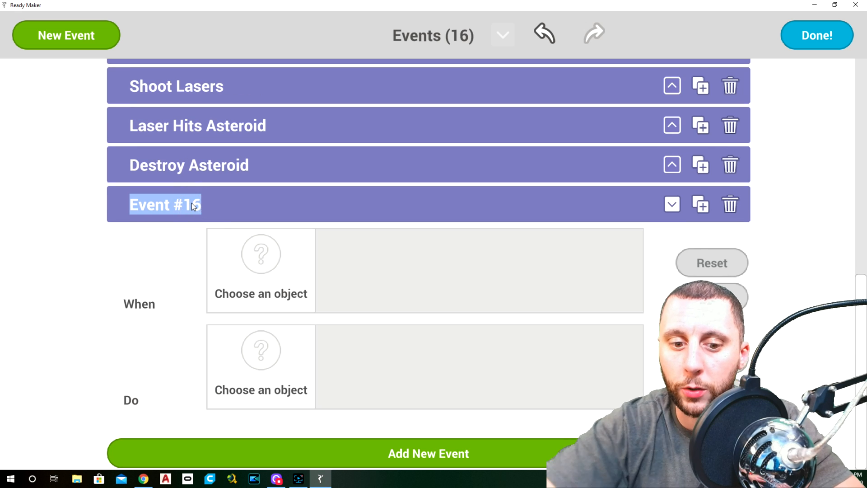
{"action": "type", "text": "Boss Shows"}
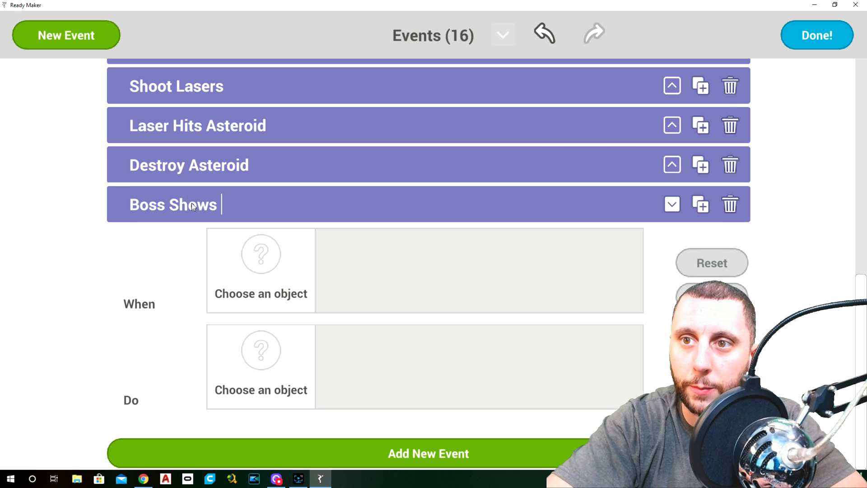
{"action": "type", "text": "Up"}
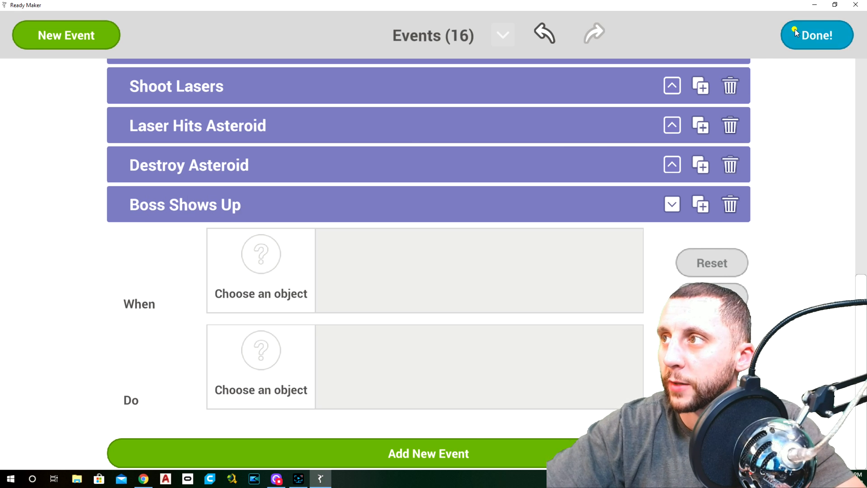
{"action": "left_click", "coordinate": [816, 34]}
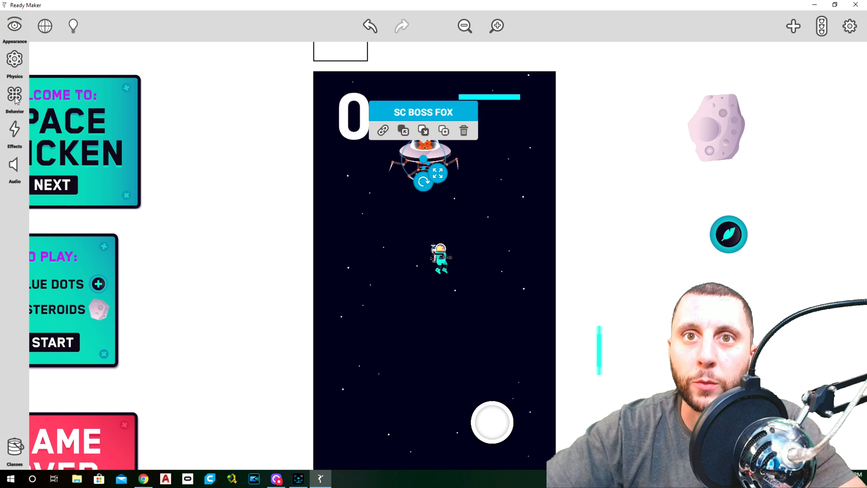
- Record a movement path for the boss ship across the top of the scene, then stop recording
{"action": "left_click", "coordinate": [13, 95]}
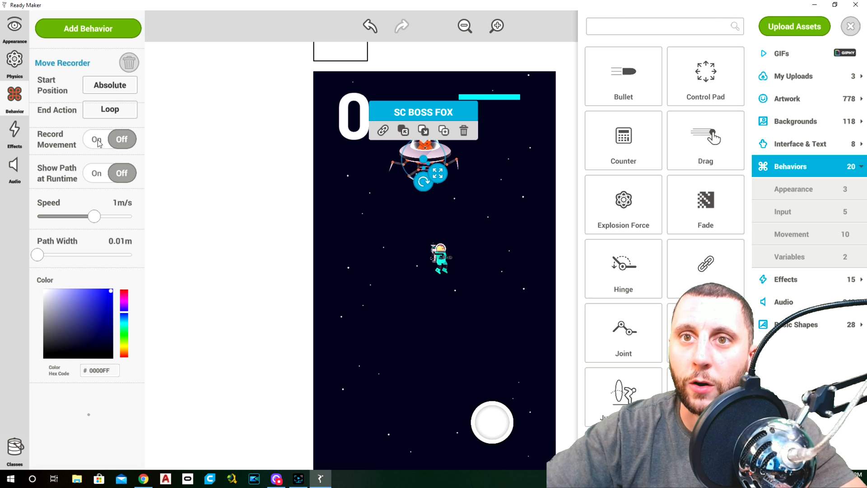
{"action": "mouse_move", "coordinate": [488, 122]}
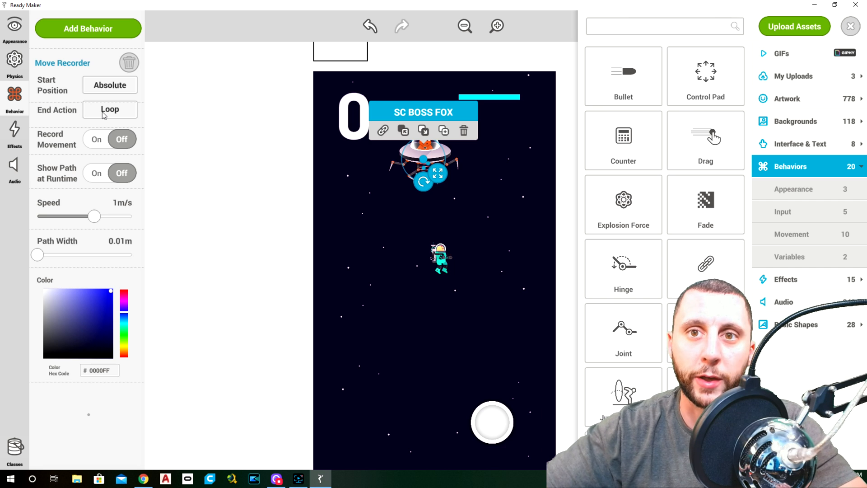
{"action": "mouse_move", "coordinate": [99, 236]}
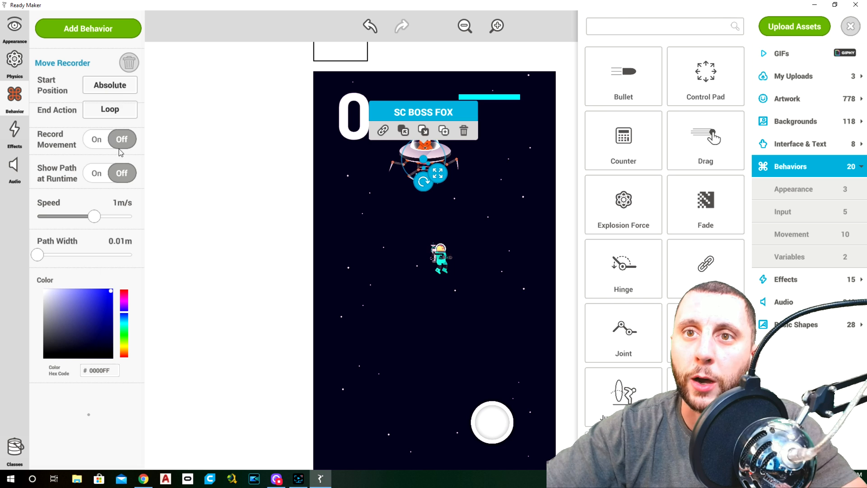
{"action": "left_click", "coordinate": [96, 139]}
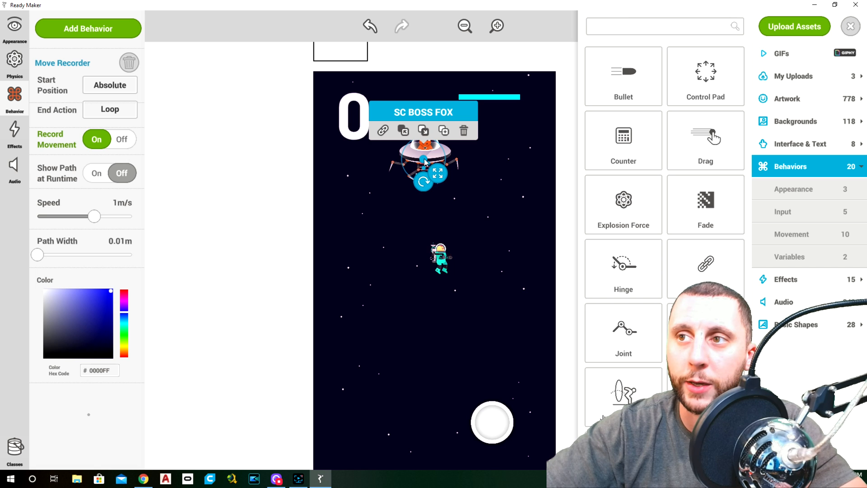
{"action": "left_click_drag", "start_coordinate": [422, 163], "coordinate": [369, 176]}
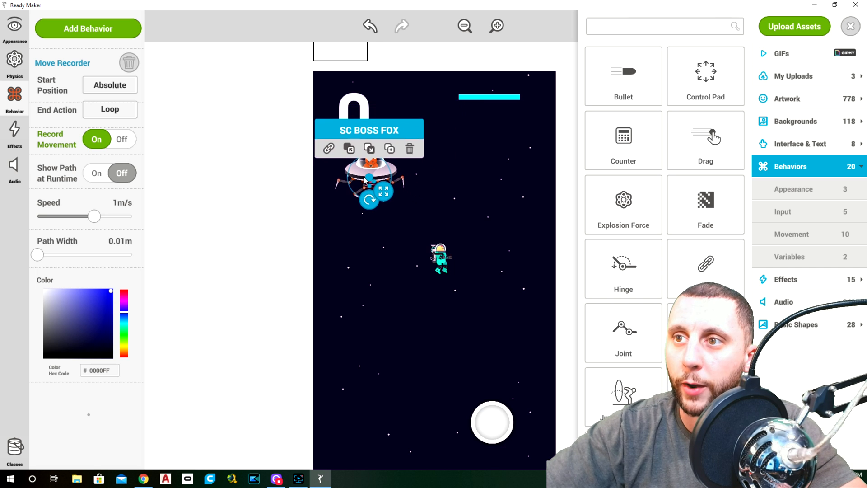
{"action": "left_click_drag", "start_coordinate": [369, 177], "coordinate": [420, 122]}
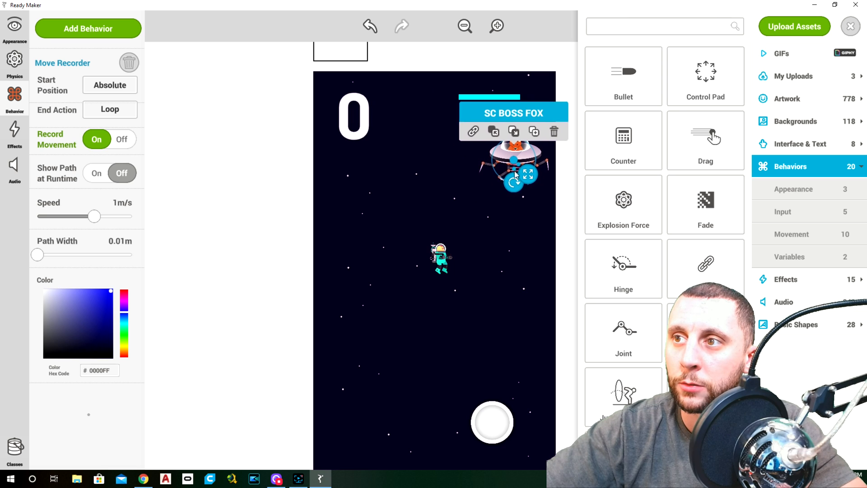
{"action": "left_click_drag", "start_coordinate": [512, 161], "coordinate": [419, 149]}
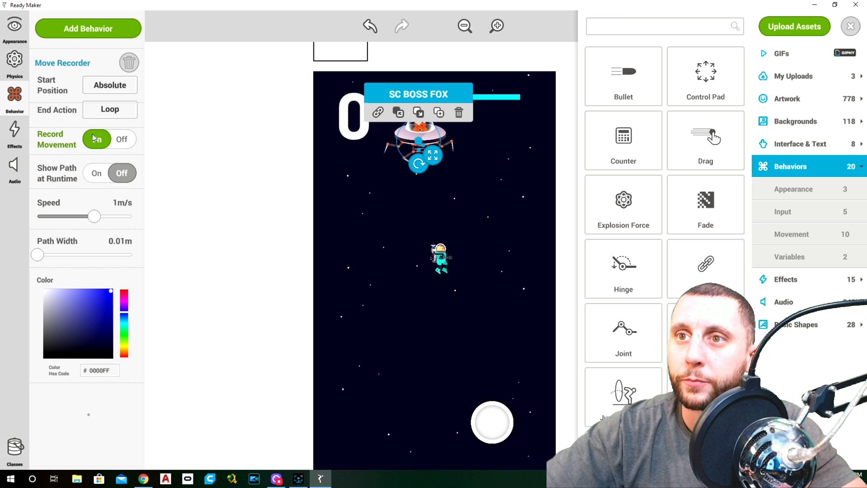
{"action": "left_click", "coordinate": [95, 139]}
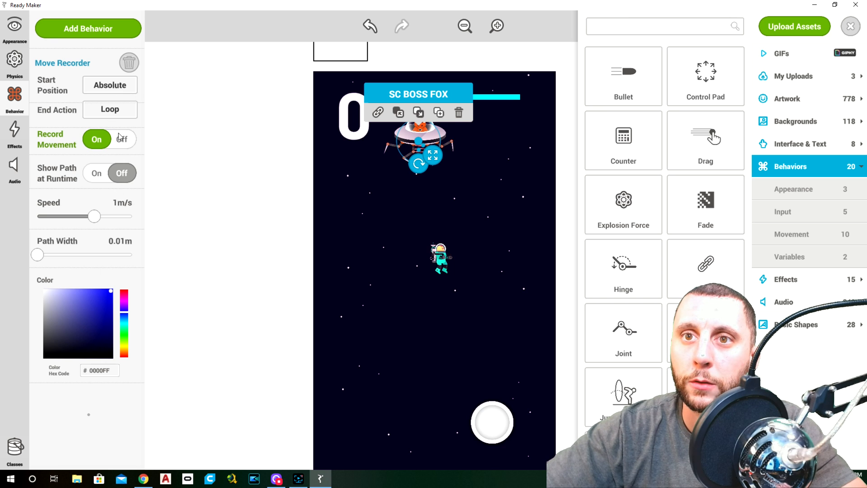
{"action": "left_click", "coordinate": [96, 173]}
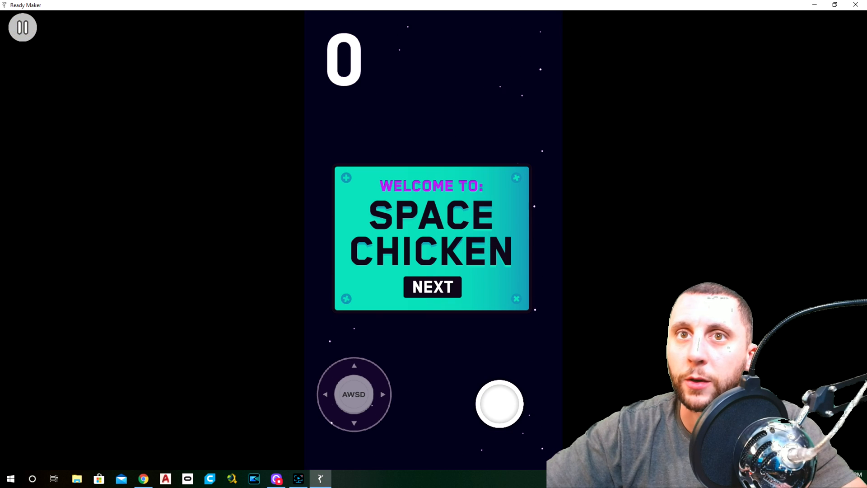
- Stop the test play session
{"action": "left_click", "coordinate": [22, 27]}
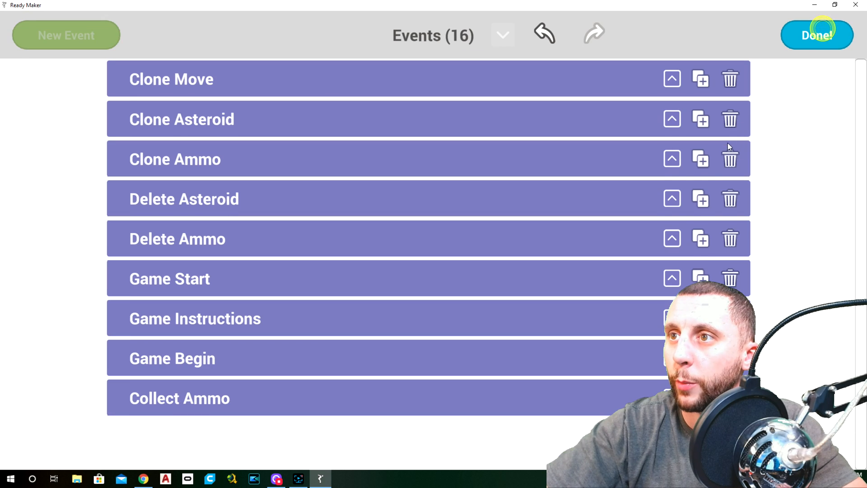
- Confirm 2 as the score-label threshold for Boss Shows Up and choose its Do object
{"action": "scroll", "scroll_direction": "down", "scroll_amount": 3}
{"action": "type", "text": "2"}
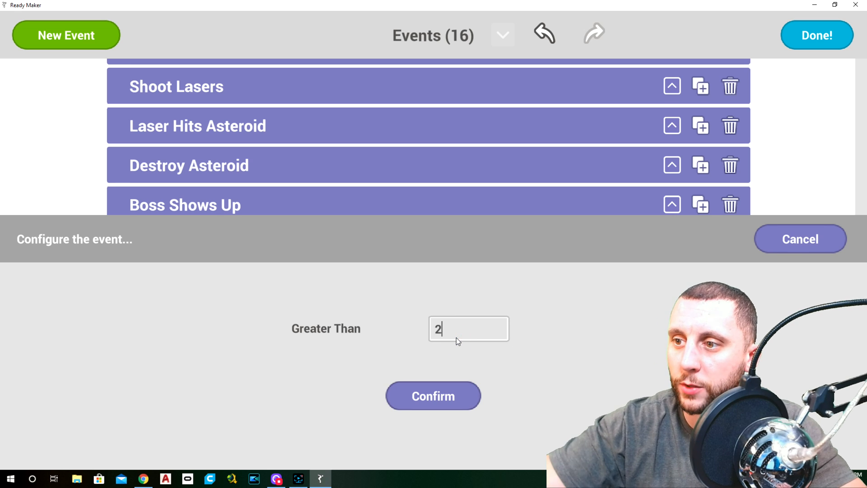
{"action": "left_click", "coordinate": [434, 395]}
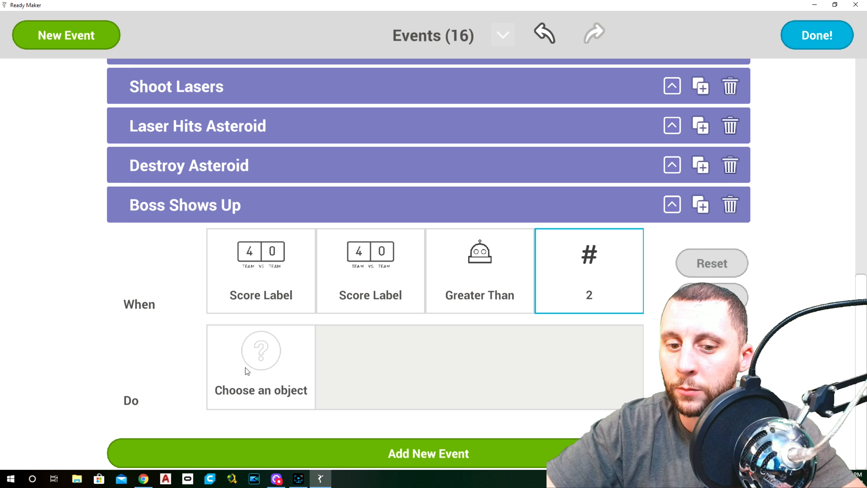
{"action": "left_click", "coordinate": [260, 350]}
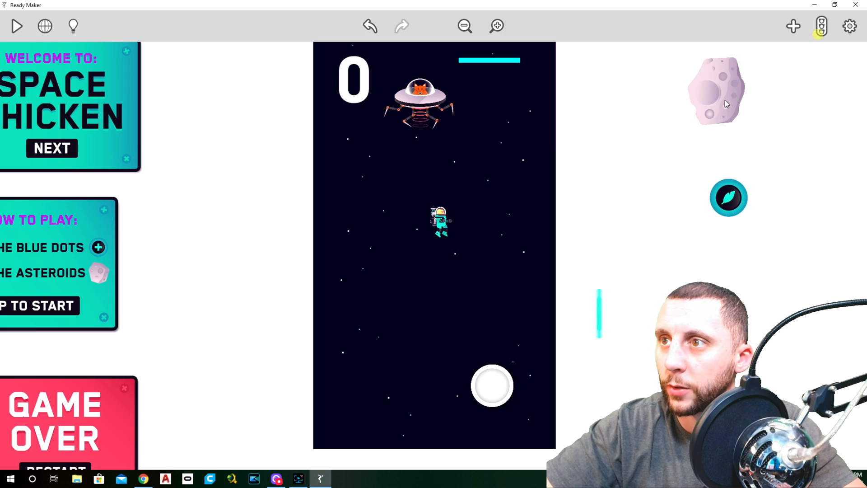
- Reopen the Events list
{"action": "left_click", "coordinate": [418, 92]}
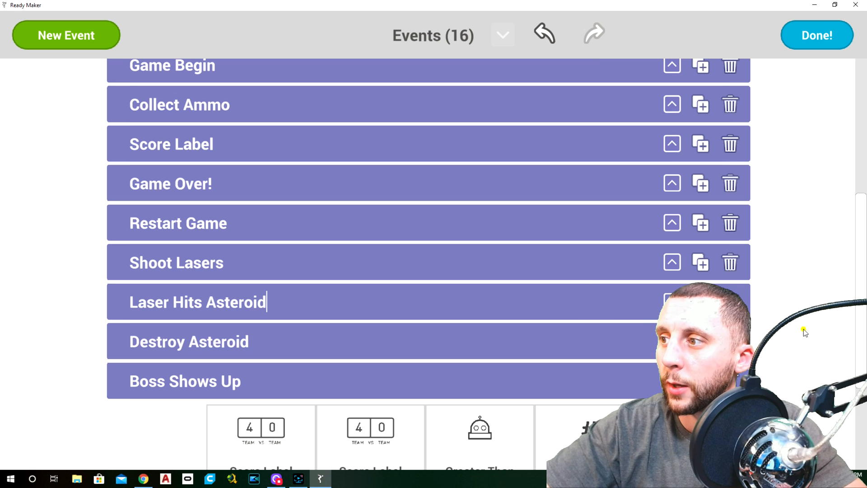
- Add a second Do row to Boss Shows Up: Life Meter > Appearance > Set Hidden > No
{"action": "scroll", "scroll_direction": "down", "scroll_amount": 3}
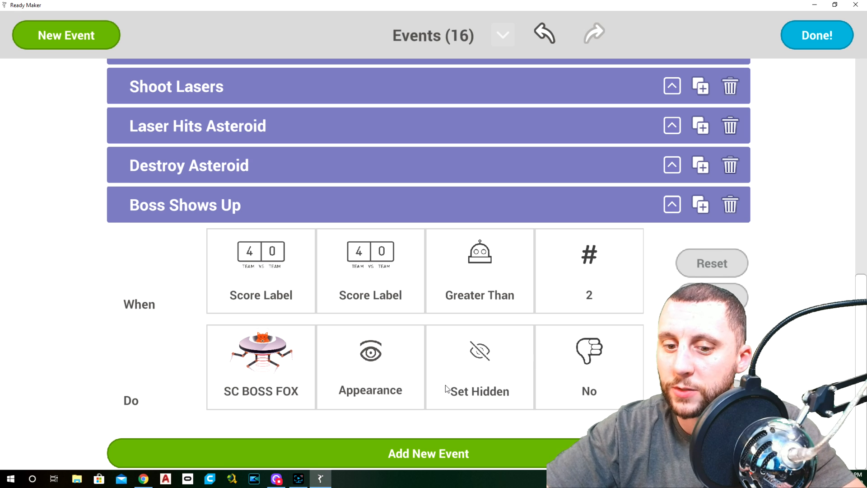
{"action": "mouse_move", "coordinate": [801, 338]}
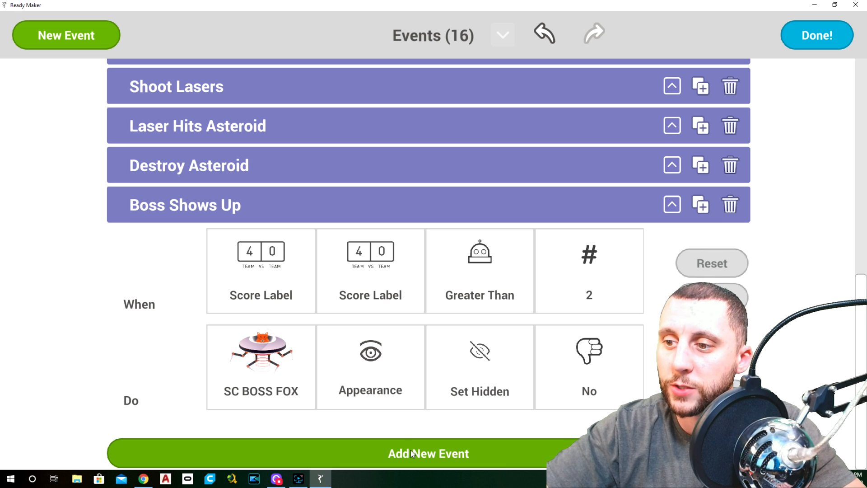
{"action": "left_click", "coordinate": [417, 466]}
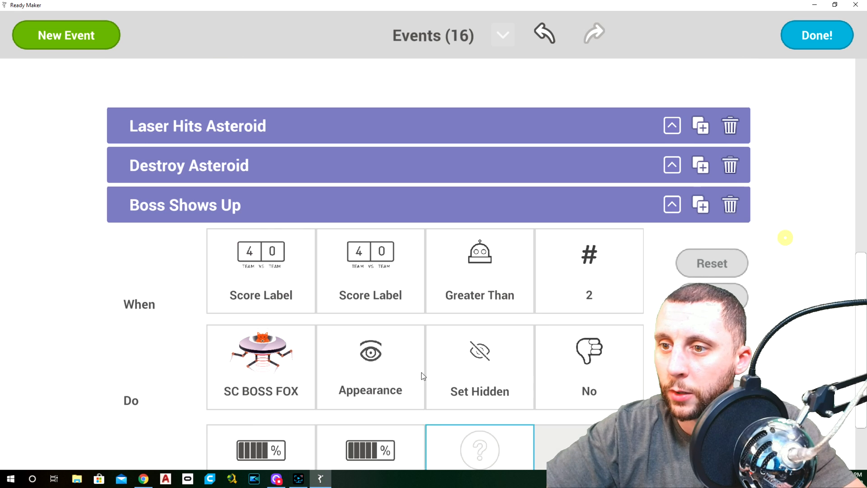
{"action": "left_click", "coordinate": [480, 448]}
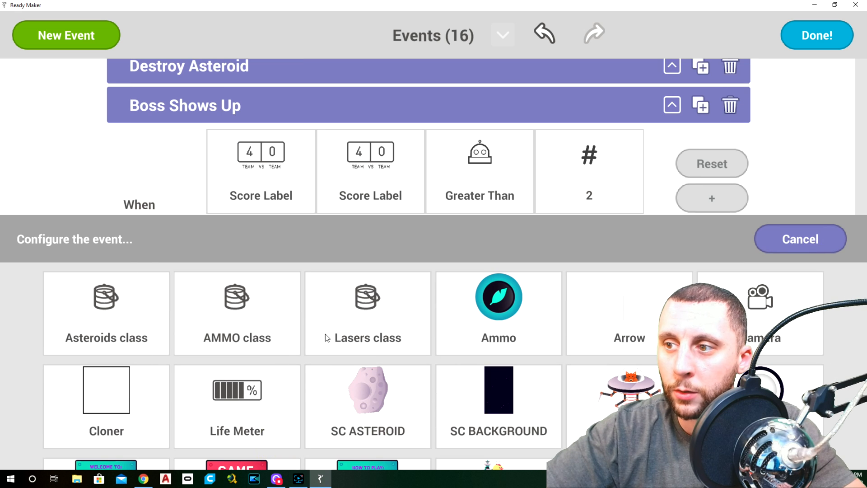
{"action": "scroll", "scroll_direction": "down", "scroll_amount": 3}
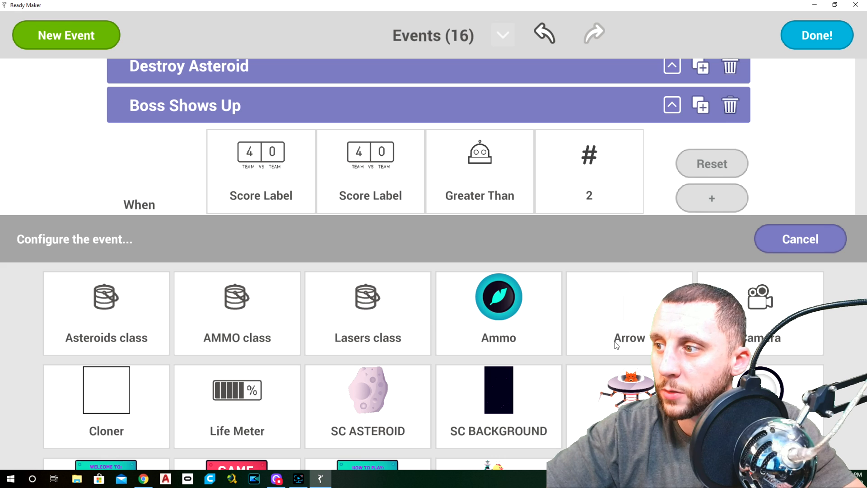
{"action": "scroll", "scroll_direction": "down", "scroll_amount": 3}
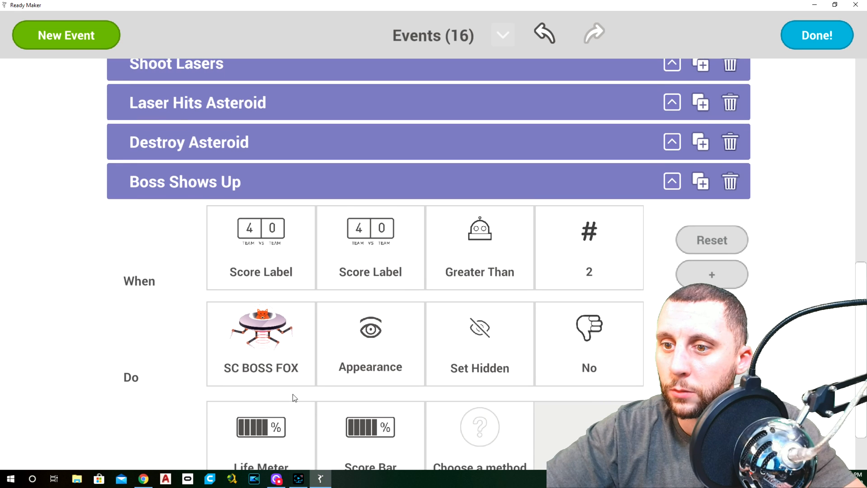
{"action": "left_click", "coordinate": [261, 342]}
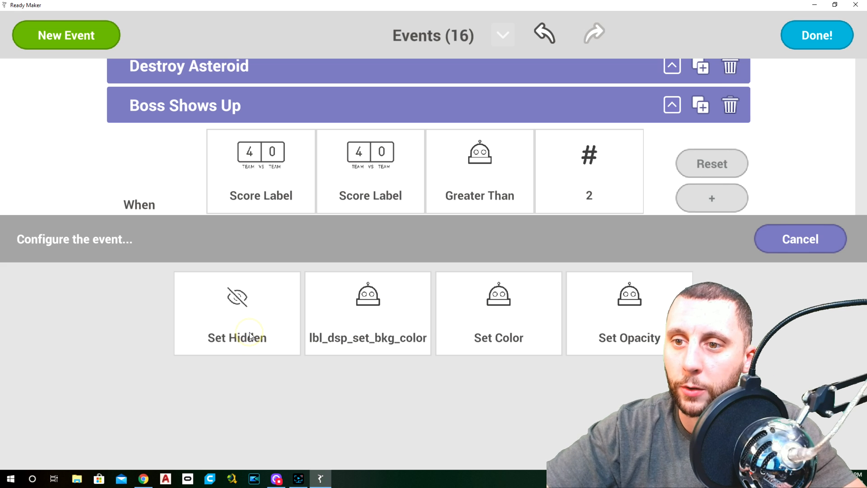
{"action": "left_click", "coordinate": [236, 321]}
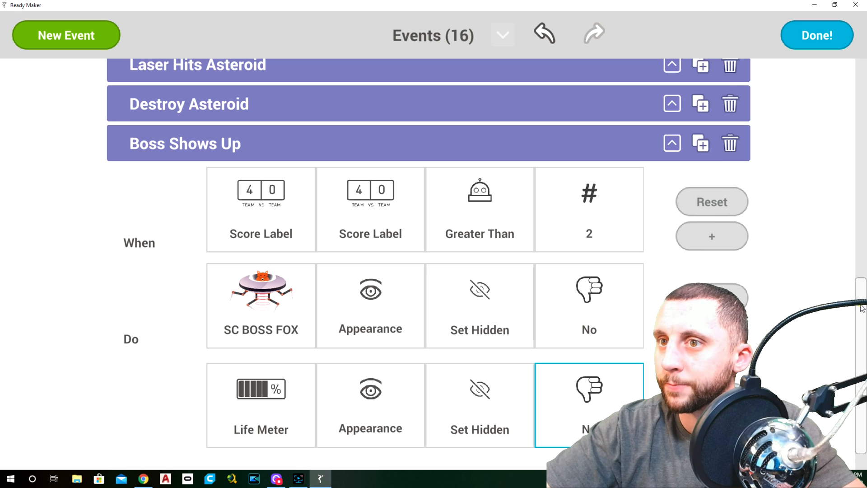
{"action": "scroll", "scroll_direction": "down", "scroll_amount": 3}
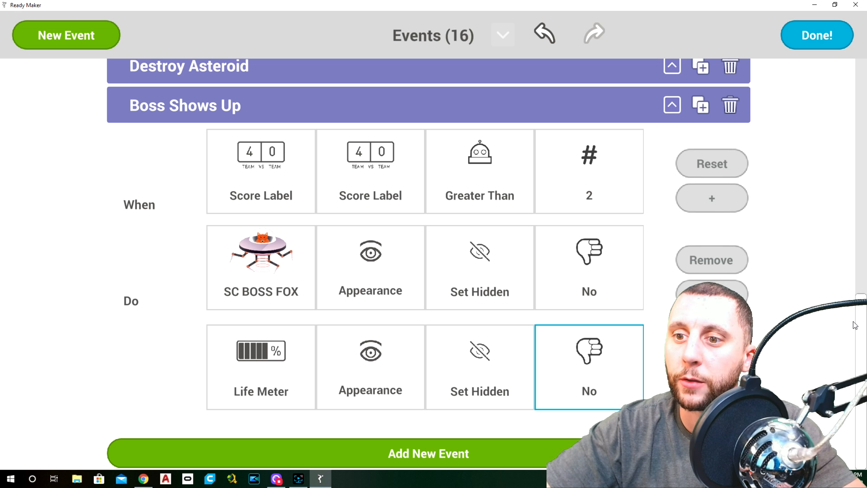
{"action": "mouse_move", "coordinate": [760, 262]}
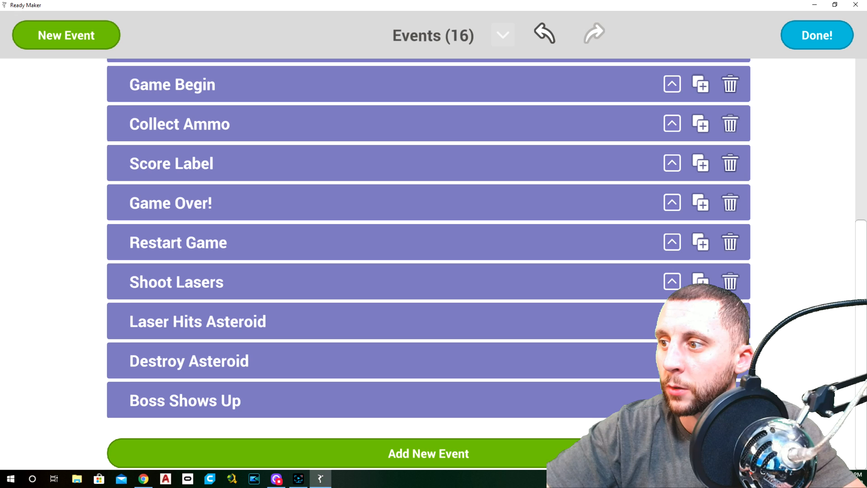
- Create a new event and rename it 'Hurt Boss'
{"action": "left_click", "coordinate": [428, 453]}
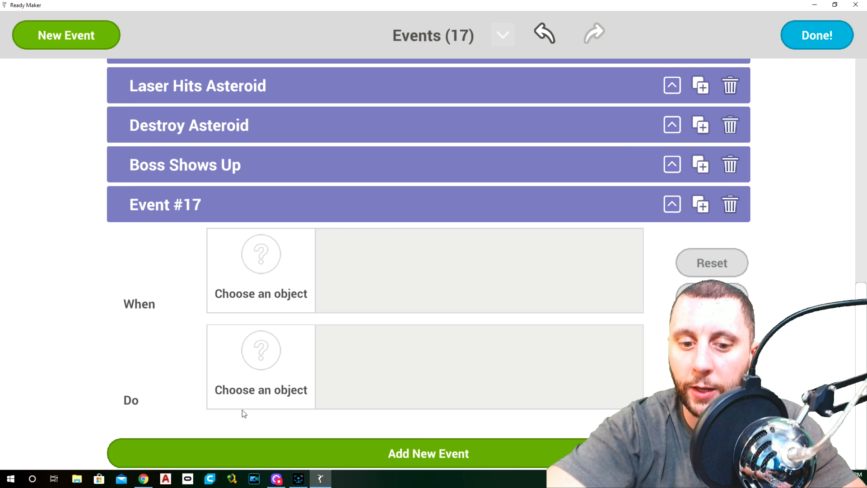
{"action": "double_click", "coordinate": [182, 204]}
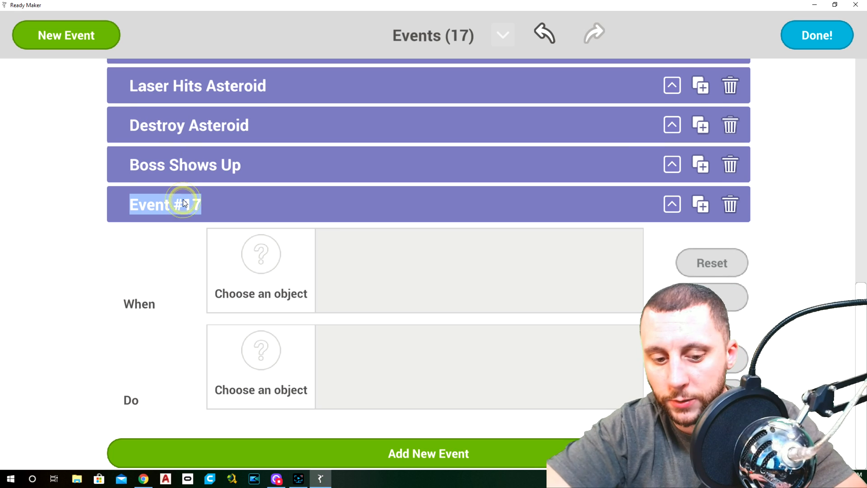
{"action": "type", "text": "Hurt Boss"}
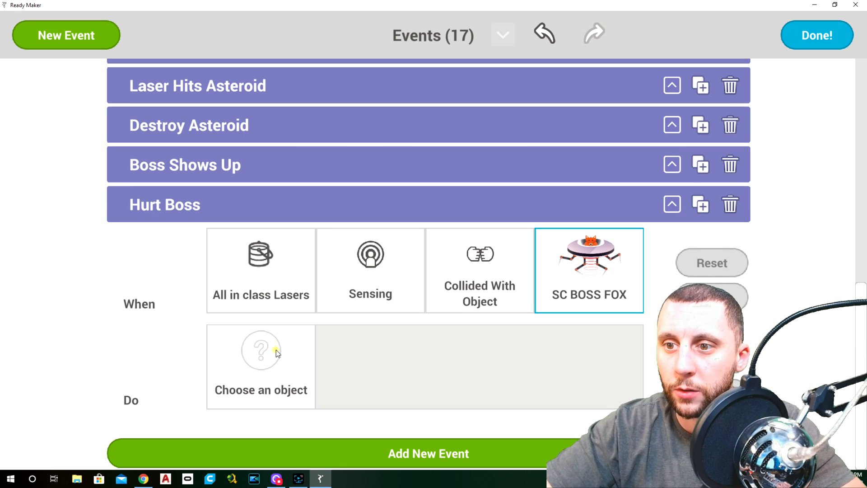
- Make Hurt Boss subtract 1 from the Life Meter when lasers collide with SC BOSS FOX
{"action": "left_click", "coordinate": [261, 363]}
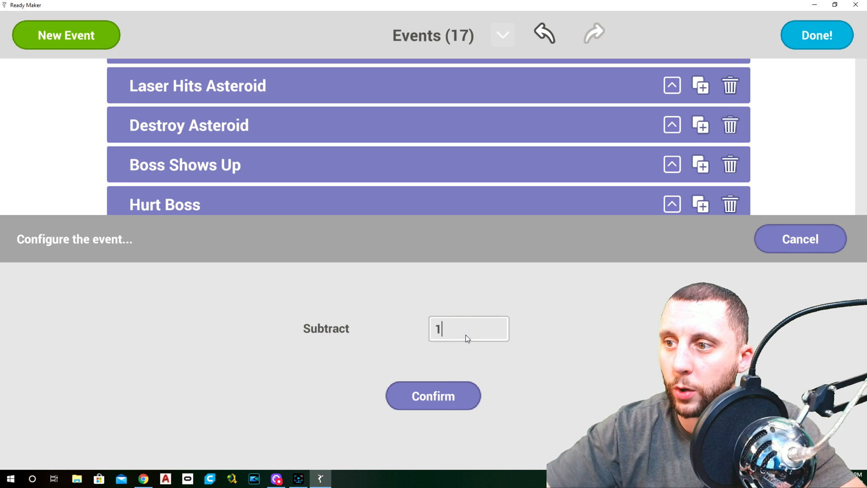
{"action": "left_click", "coordinate": [433, 396]}
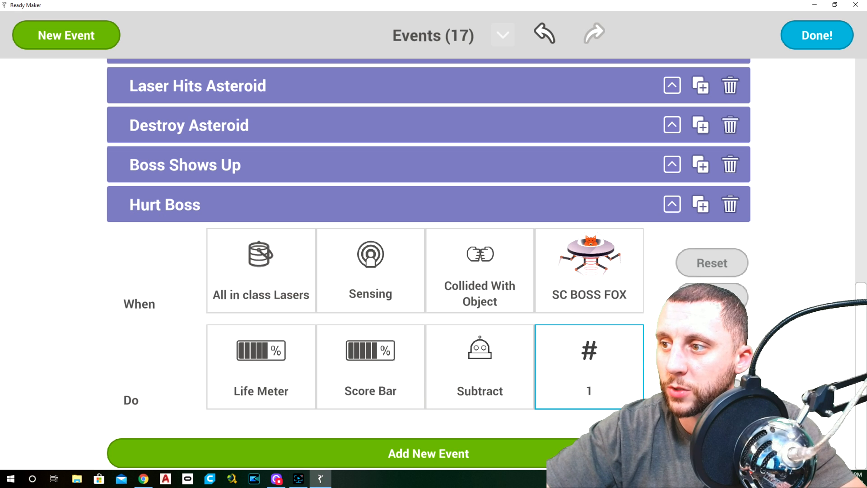
{"action": "mouse_move", "coordinate": [457, 354]}
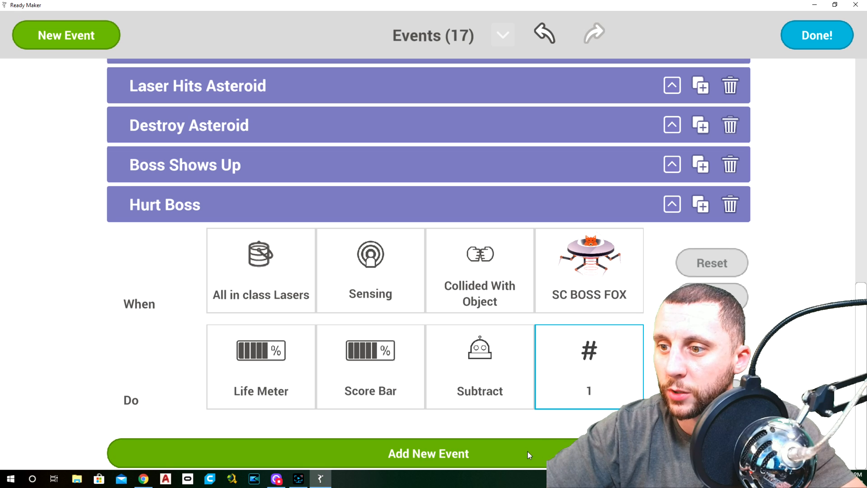
{"action": "left_click", "coordinate": [428, 453]}
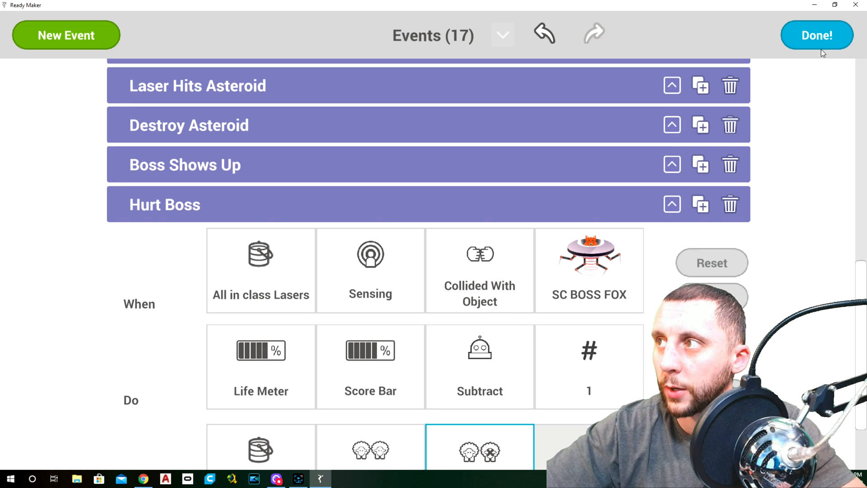
- Finish editing events and start a test play of the game
{"action": "left_click", "coordinate": [816, 34]}
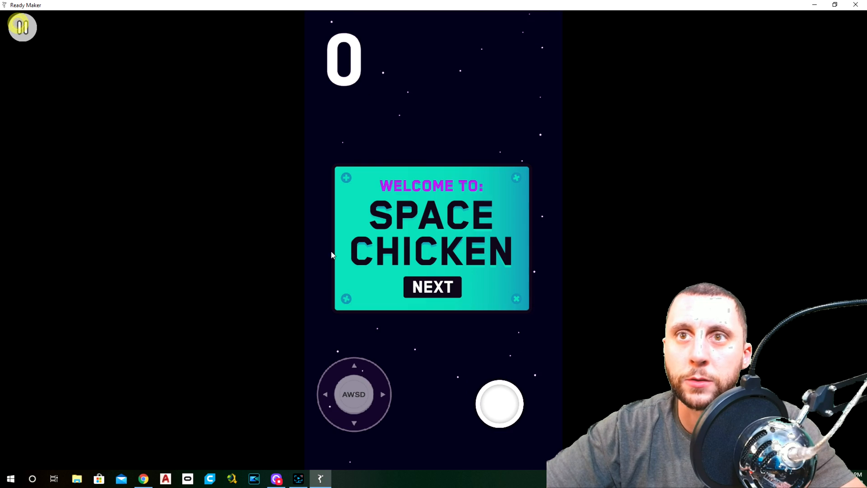
{"action": "left_click", "coordinate": [432, 287]}
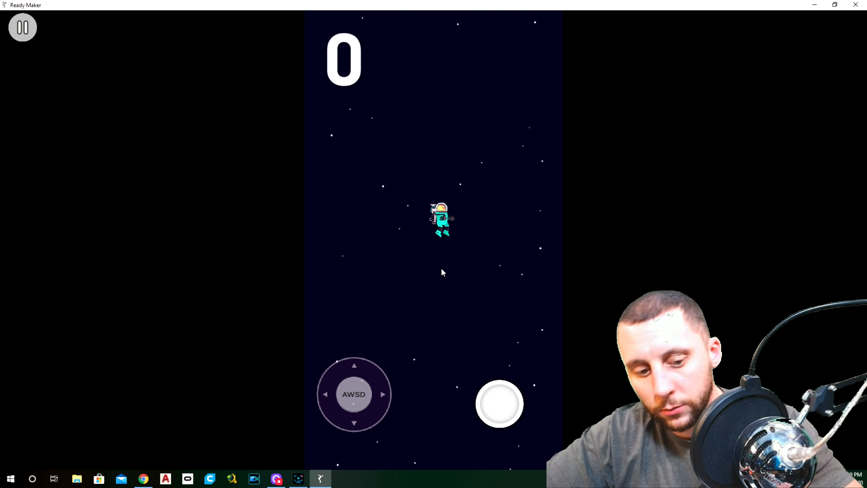